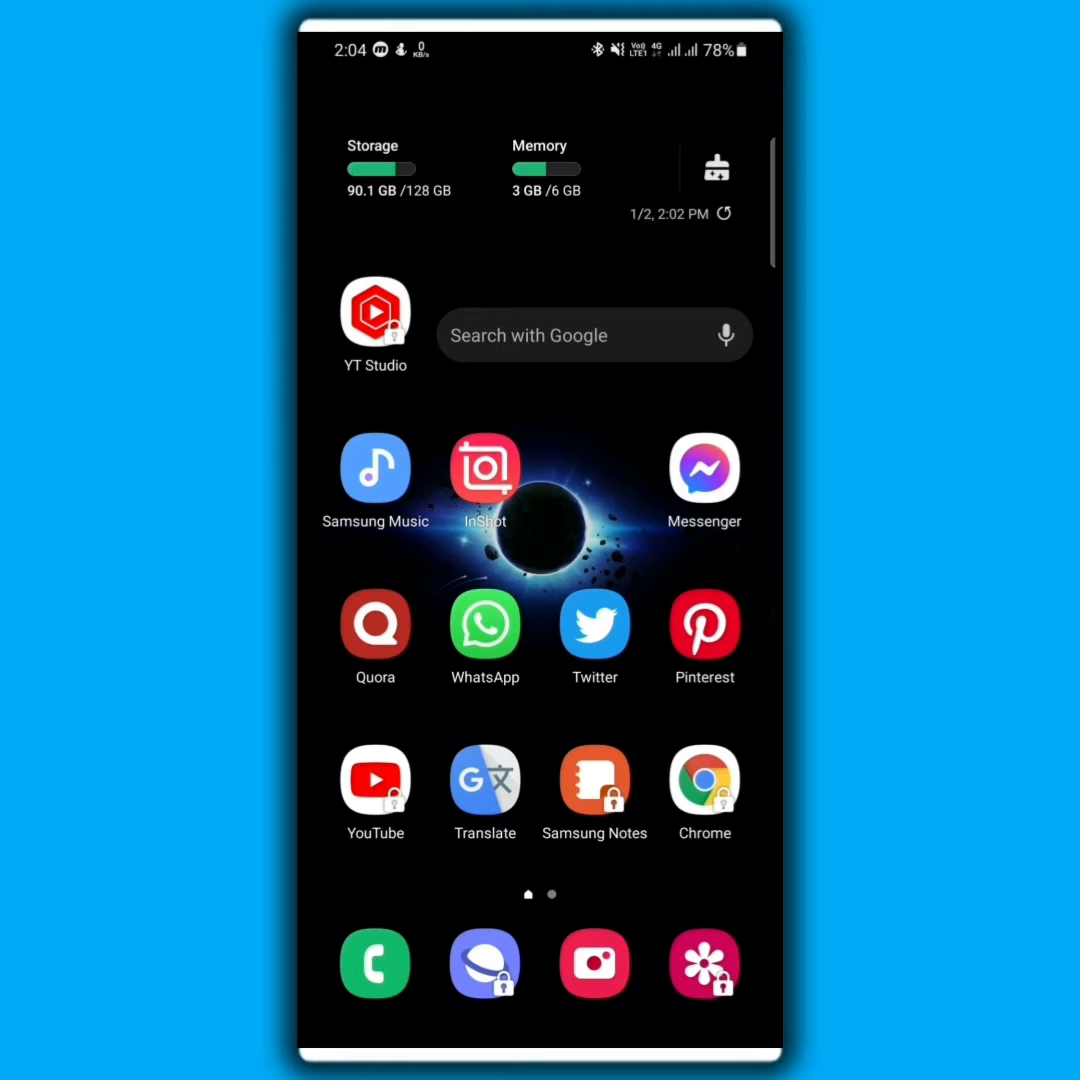
# Launch InShot and choose Video under Create New.
pyautogui.click(484, 467)
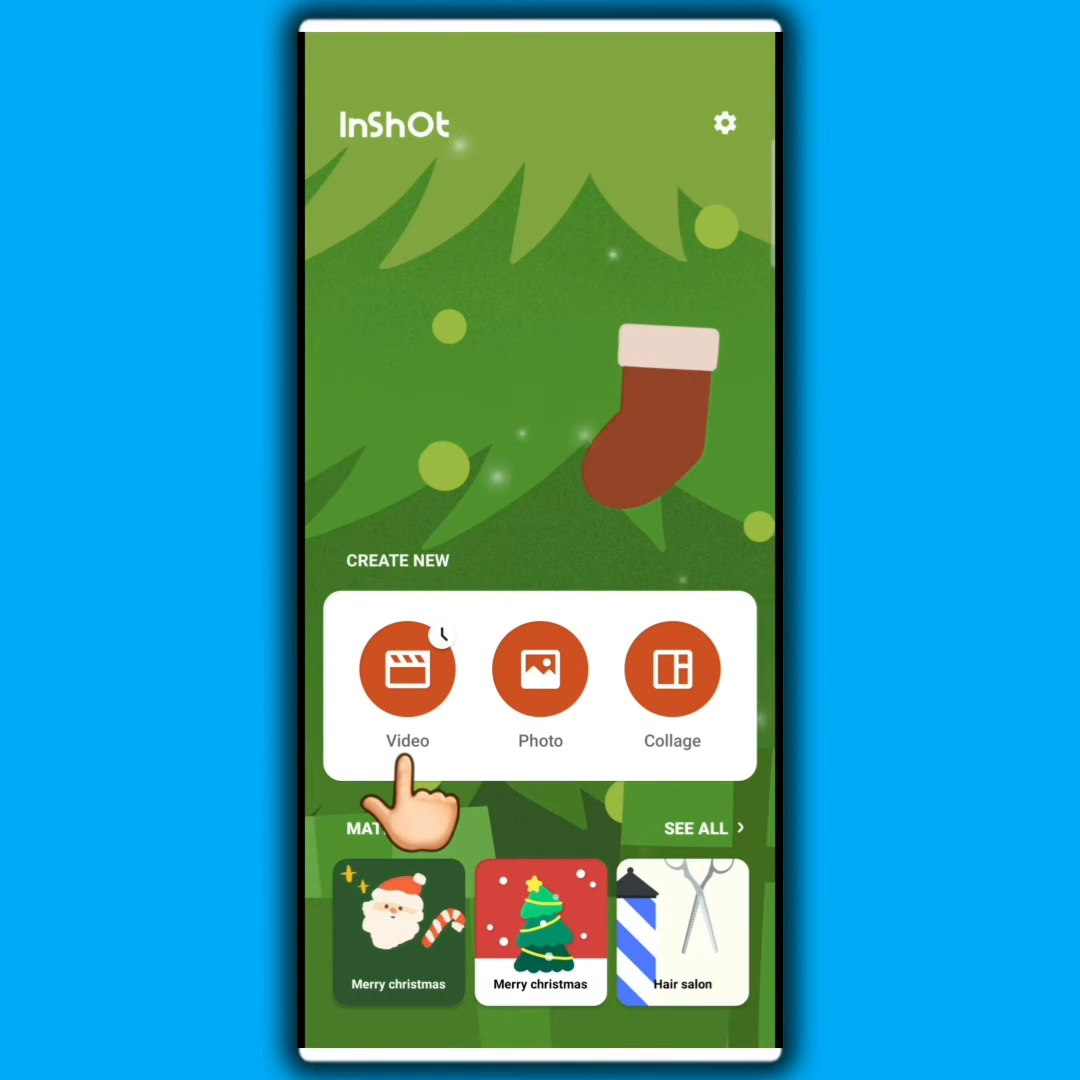
pyautogui.click(407, 668)
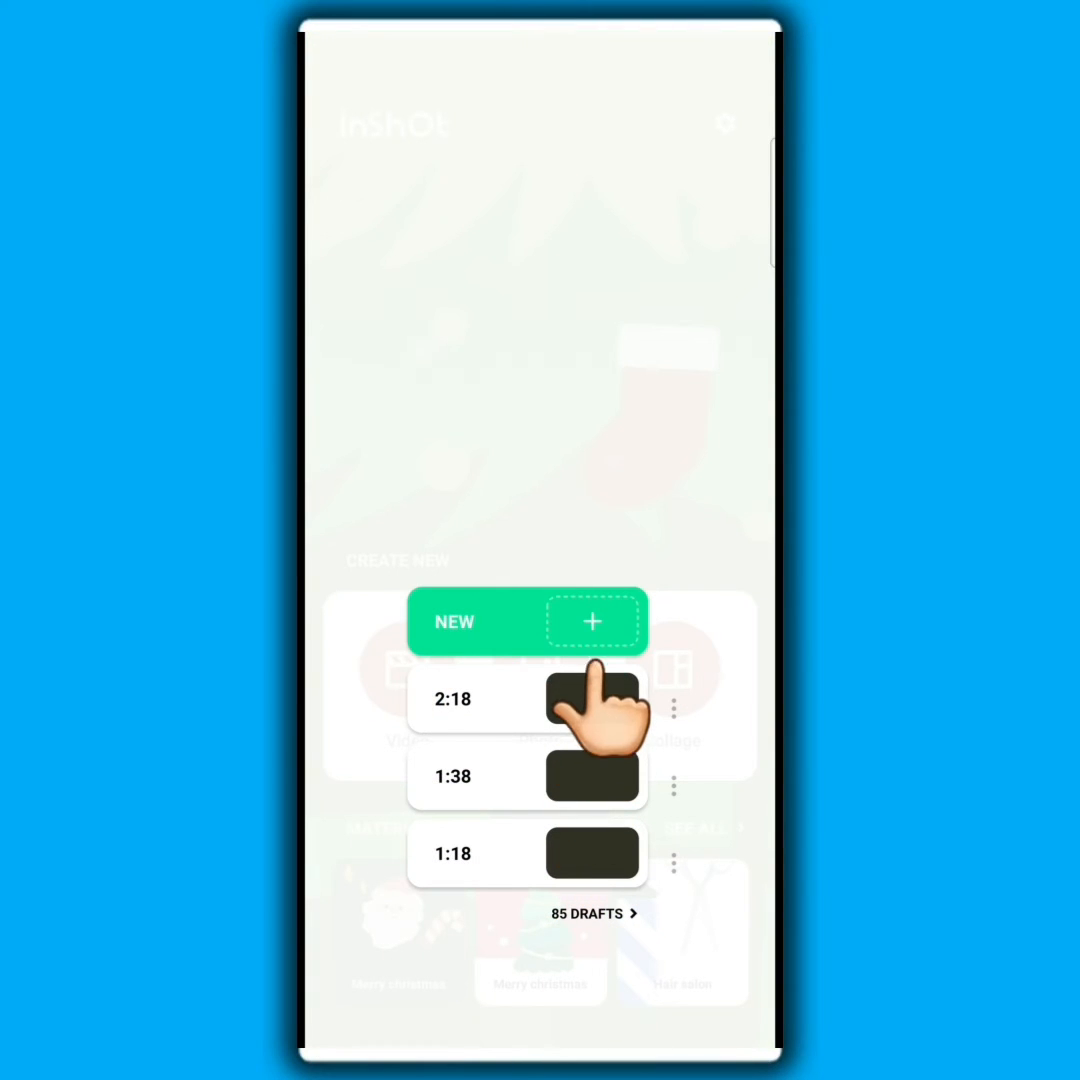
# Start a new project with the 6-second beach wave clip from the gallery.
pyautogui.click(453, 621)
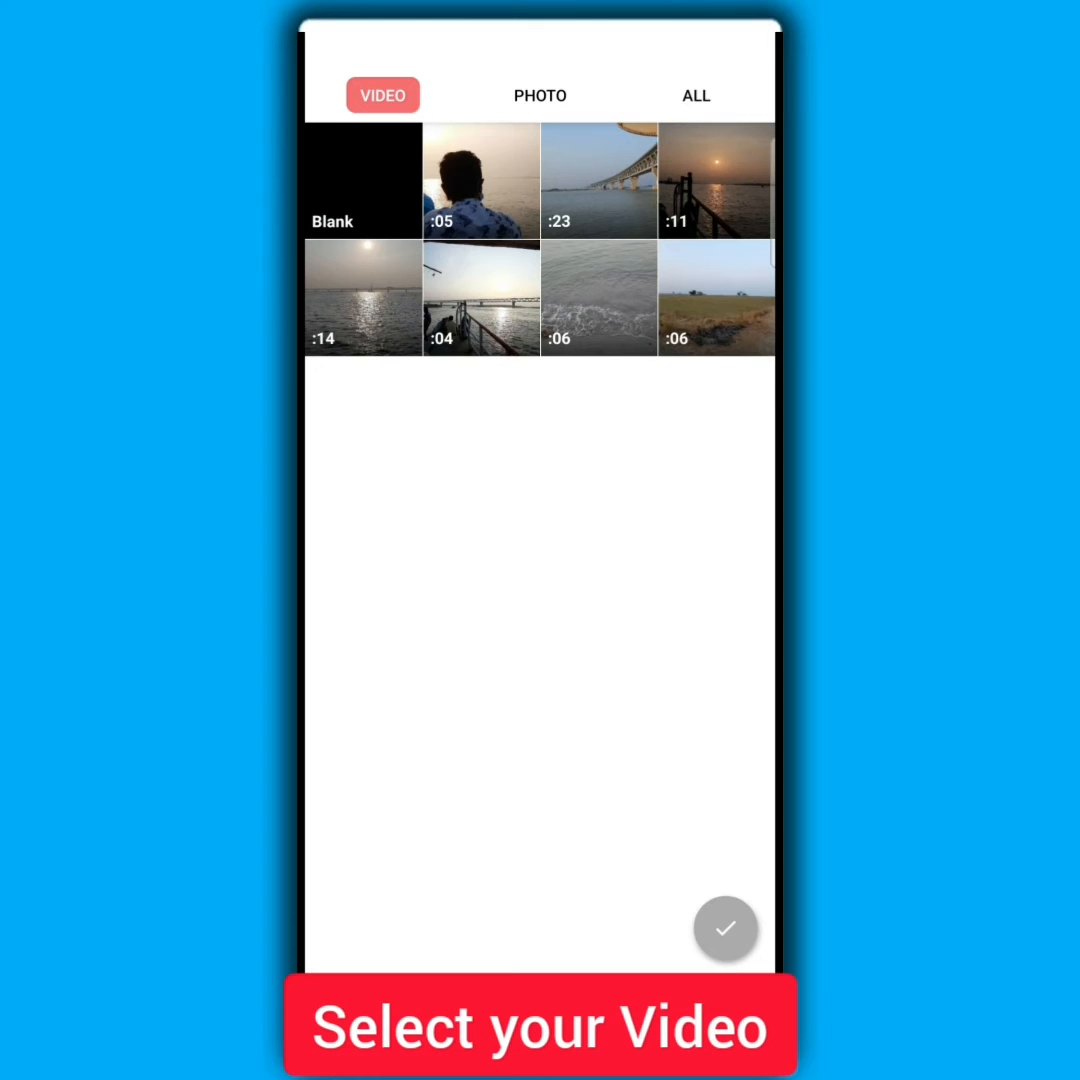
pyautogui.click(598, 297)
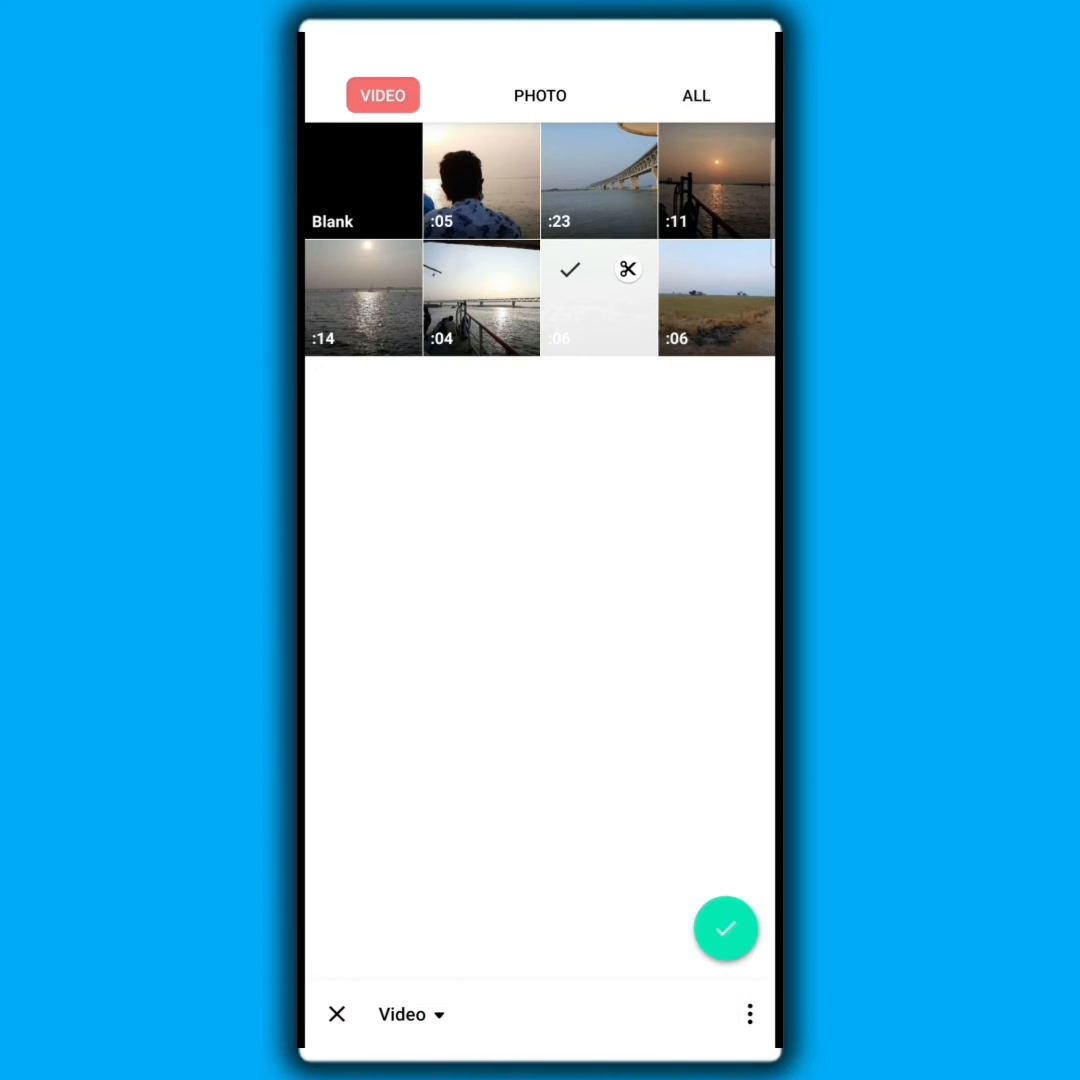
pyautogui.click(726, 929)
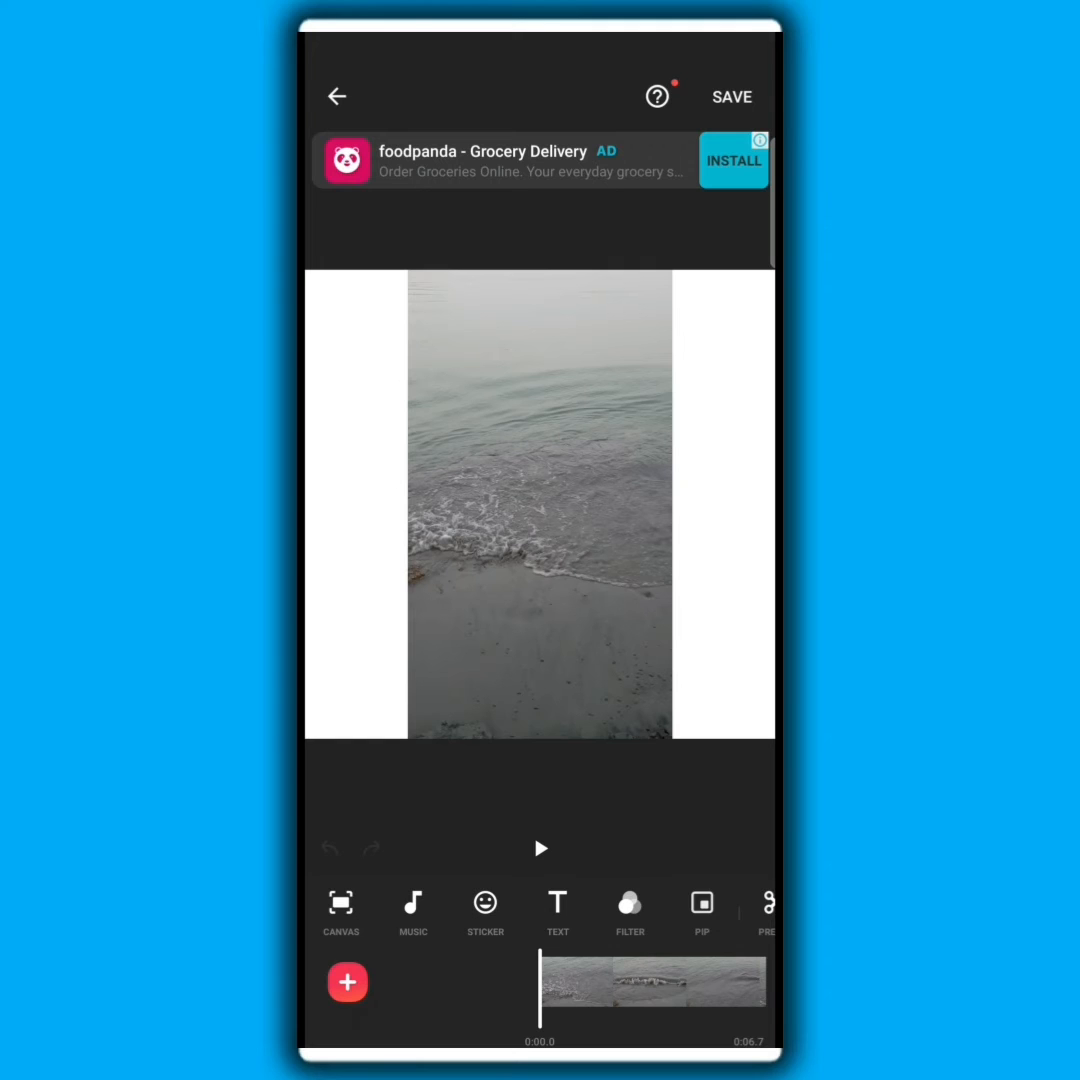
# Preview the beach wave clip, select it, and scroll its toolbar to Speed.
pyautogui.click(540, 848)
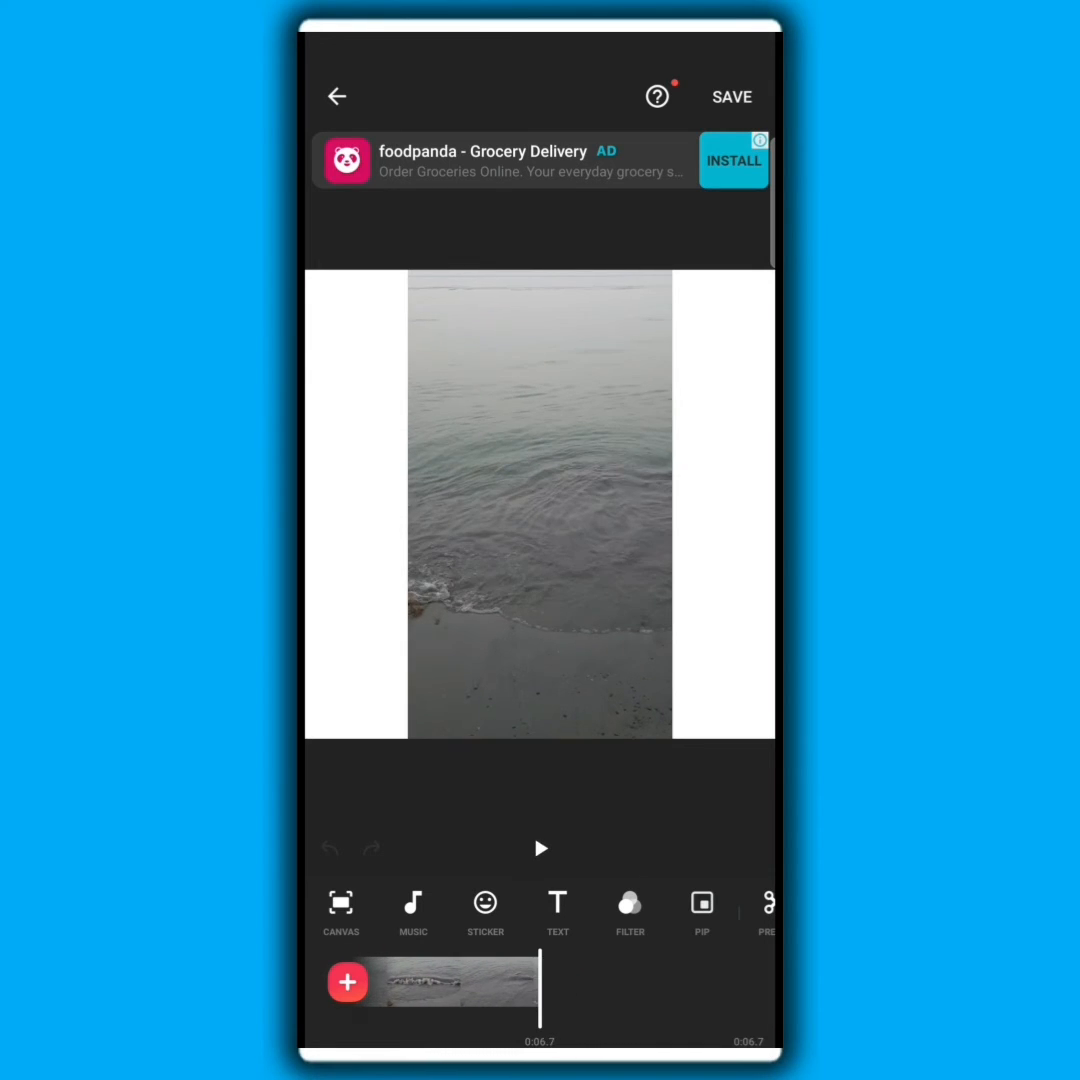
pyautogui.click(650, 980)
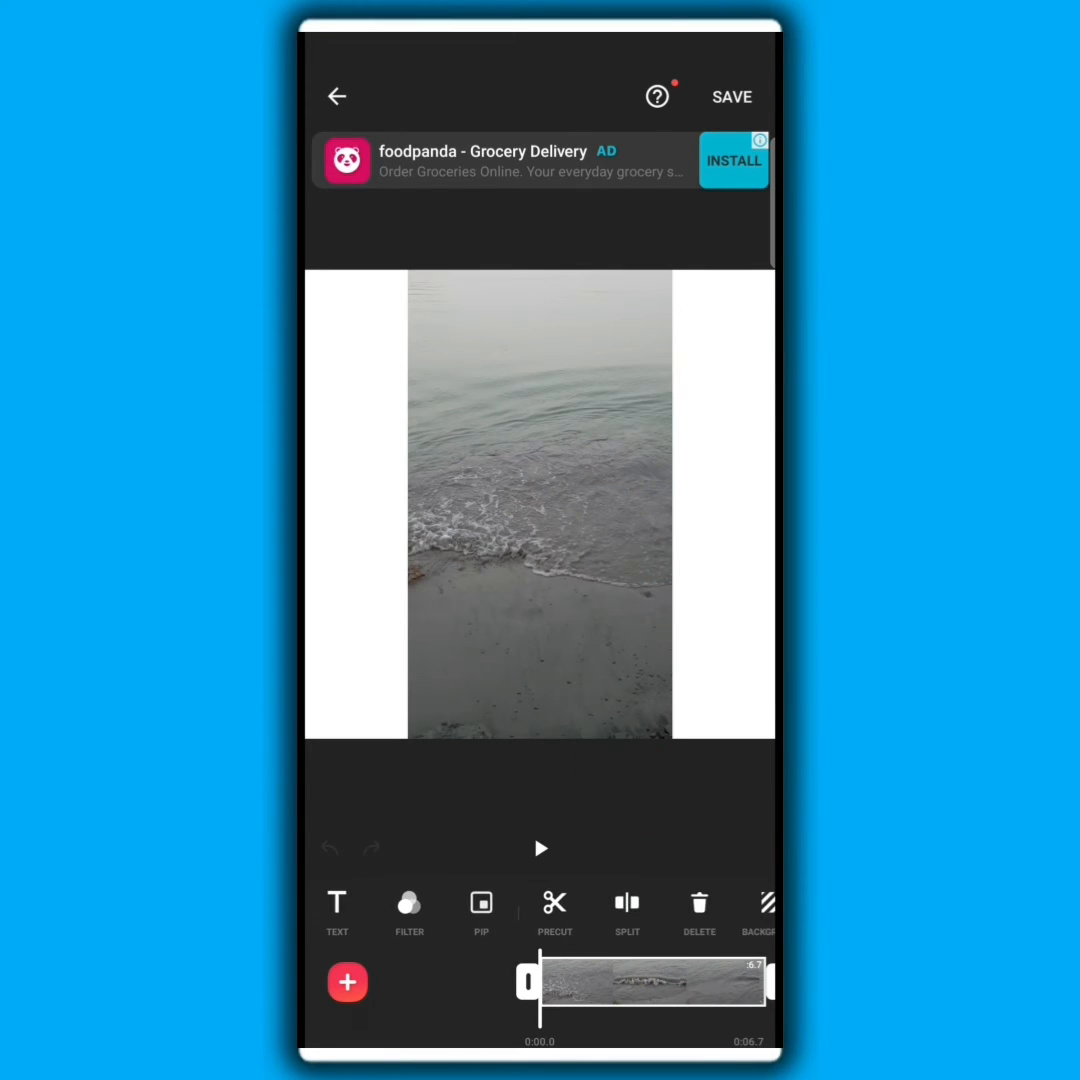
pyautogui.hscroll(-3)
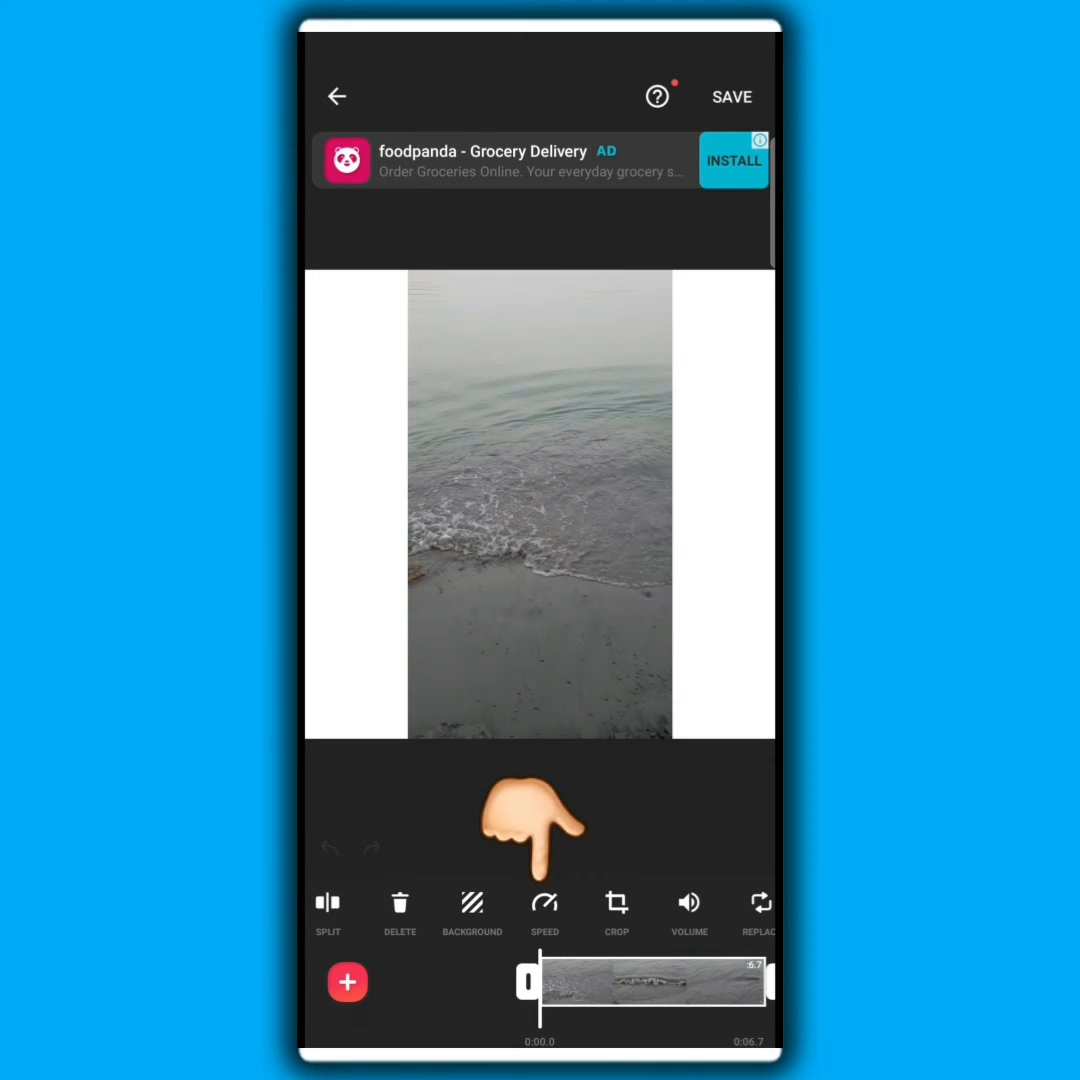
# Slow the beach wave clip to 0.40x speed, previewing before applying.
pyautogui.click(545, 903)
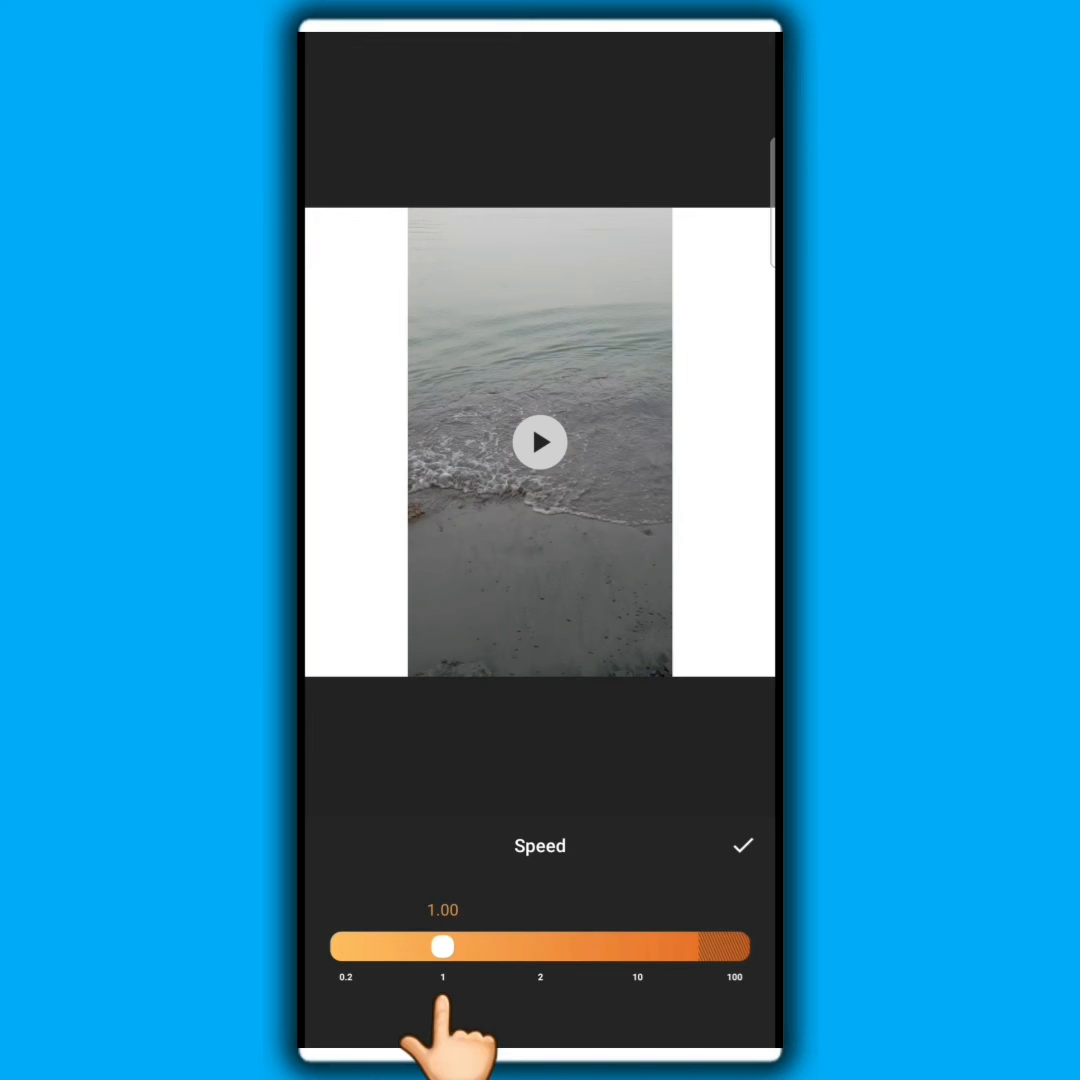
pyautogui.moveTo(443, 947); pyautogui.dragTo(430, 947)
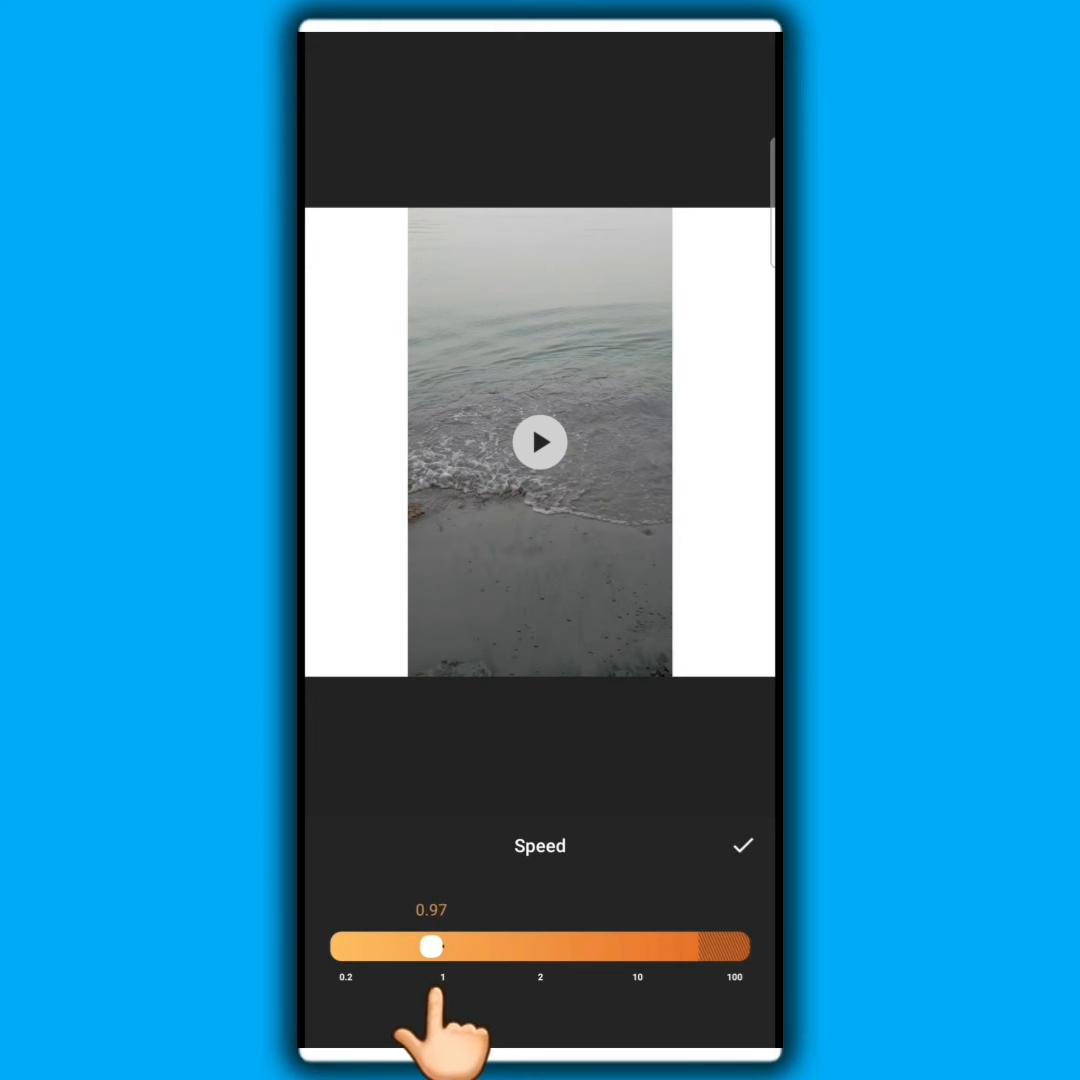
pyautogui.moveTo(432, 947); pyautogui.dragTo(383, 947)
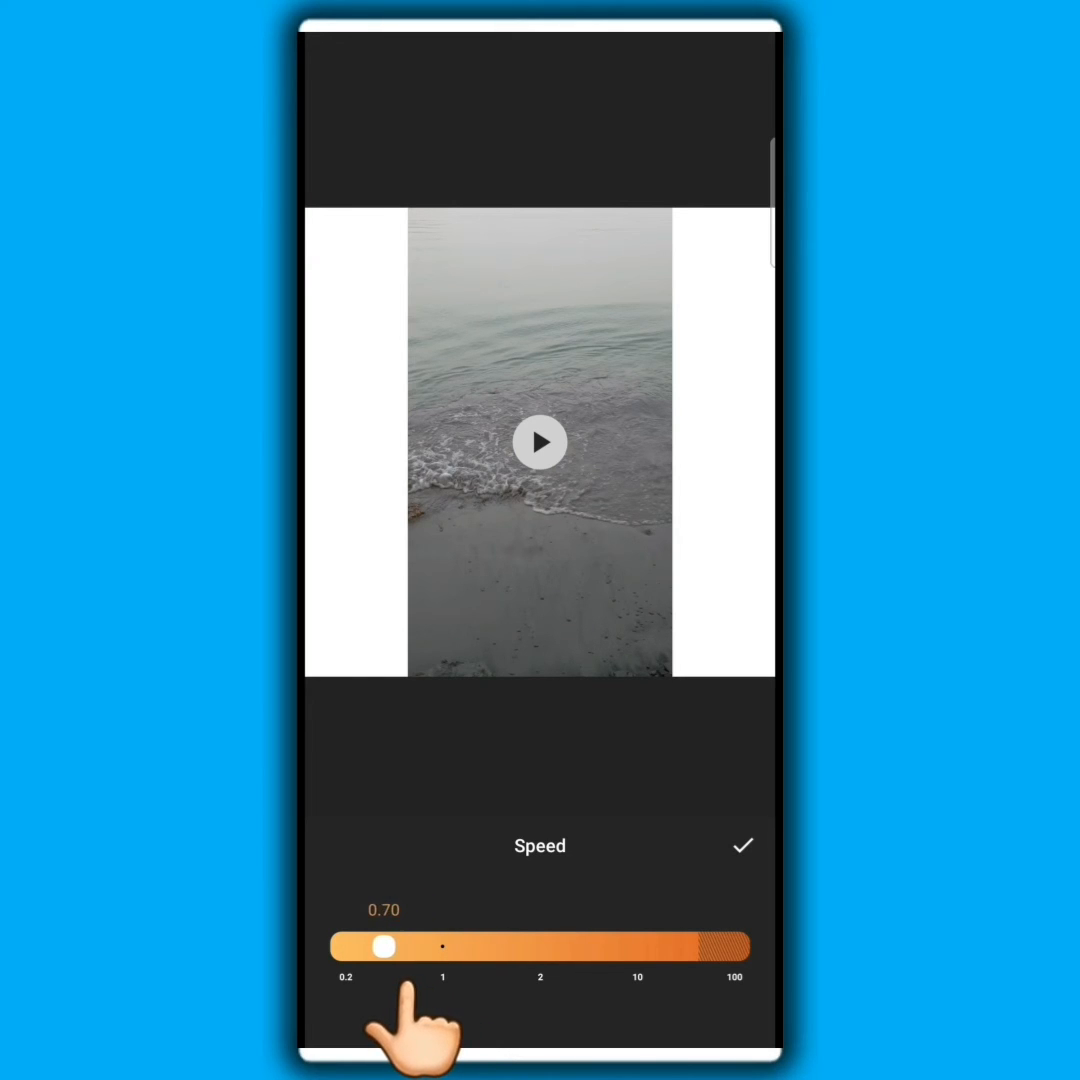
pyautogui.moveTo(383, 946); pyautogui.dragTo(367, 946)
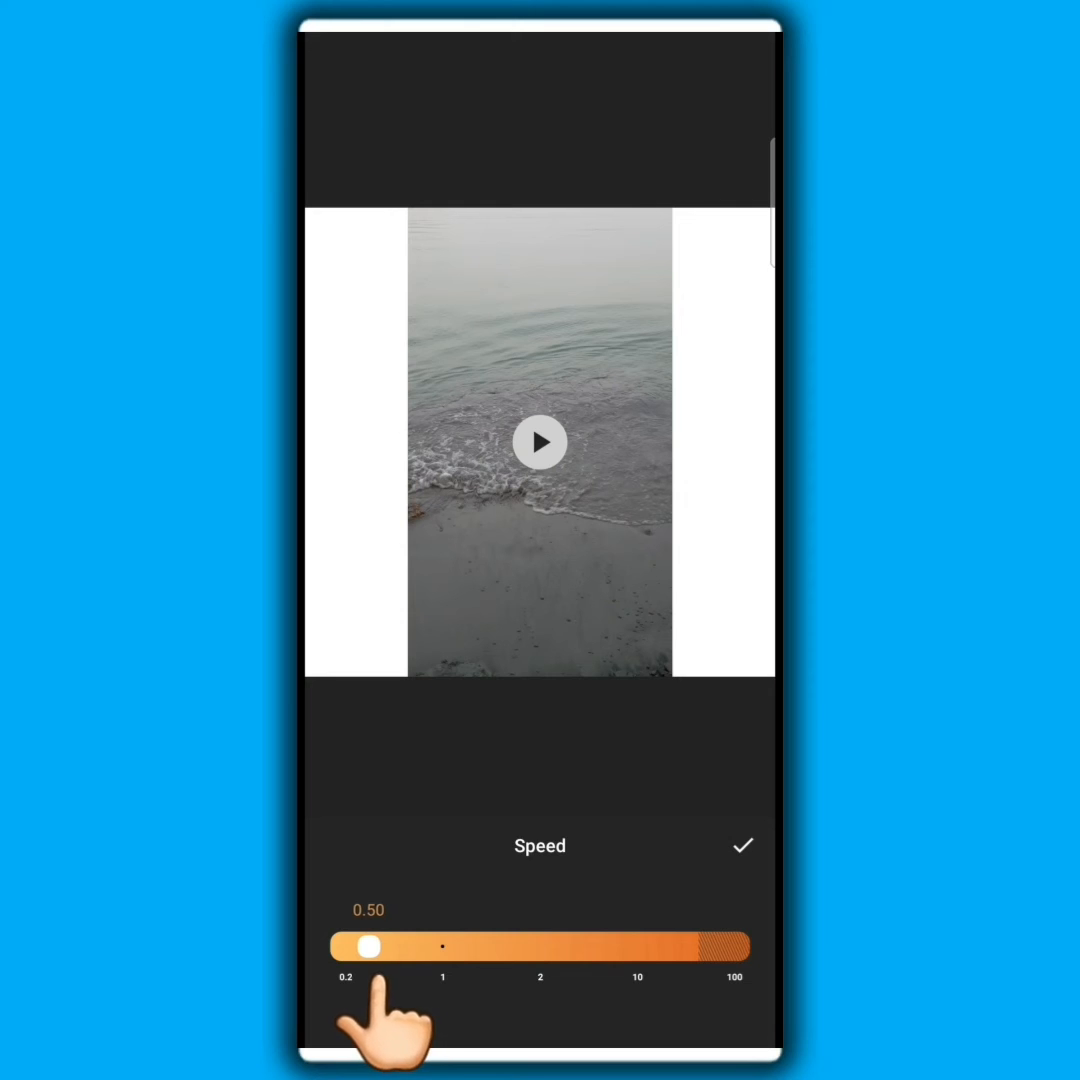
pyautogui.moveTo(368, 946); pyautogui.dragTo(362, 946)
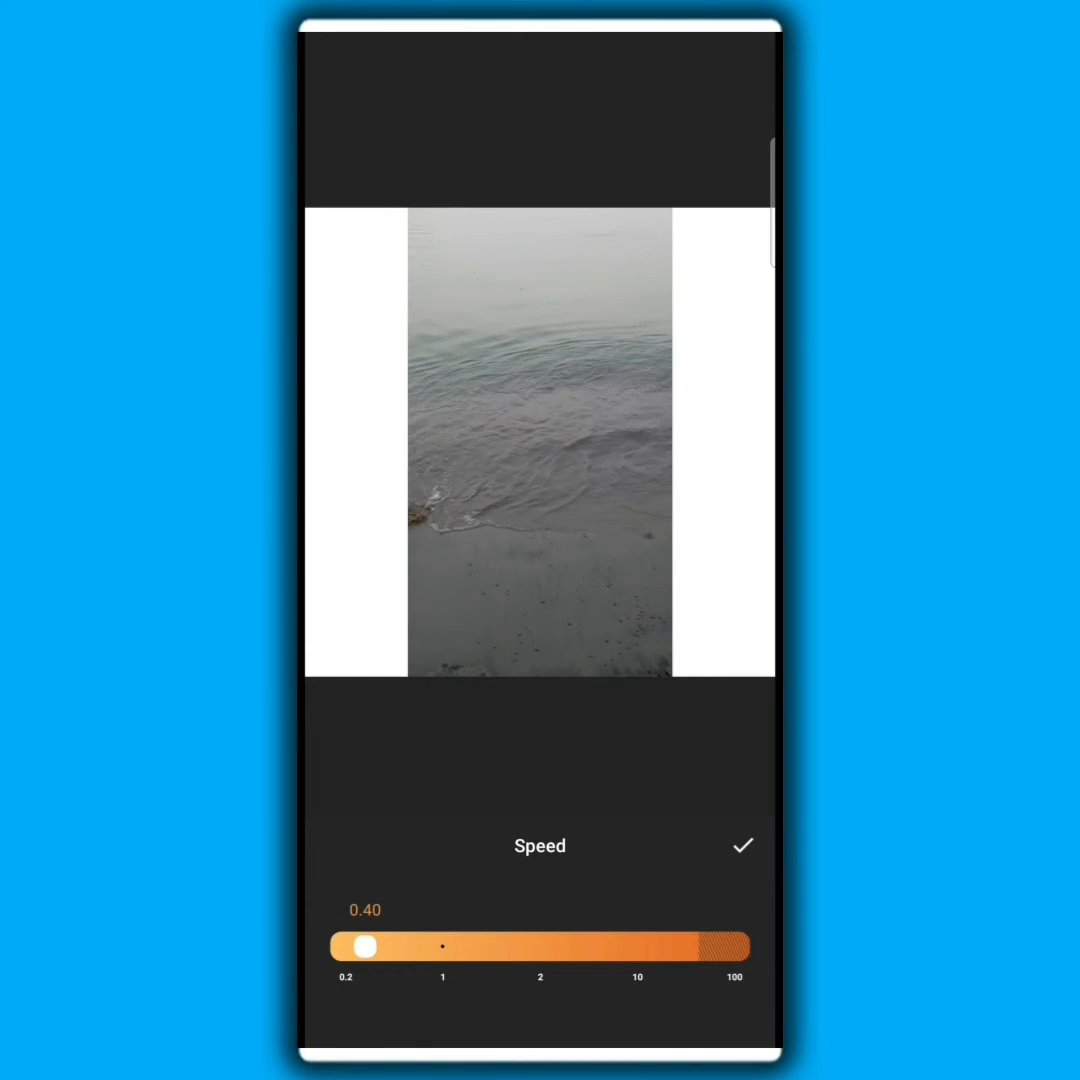
pyautogui.click(741, 846)
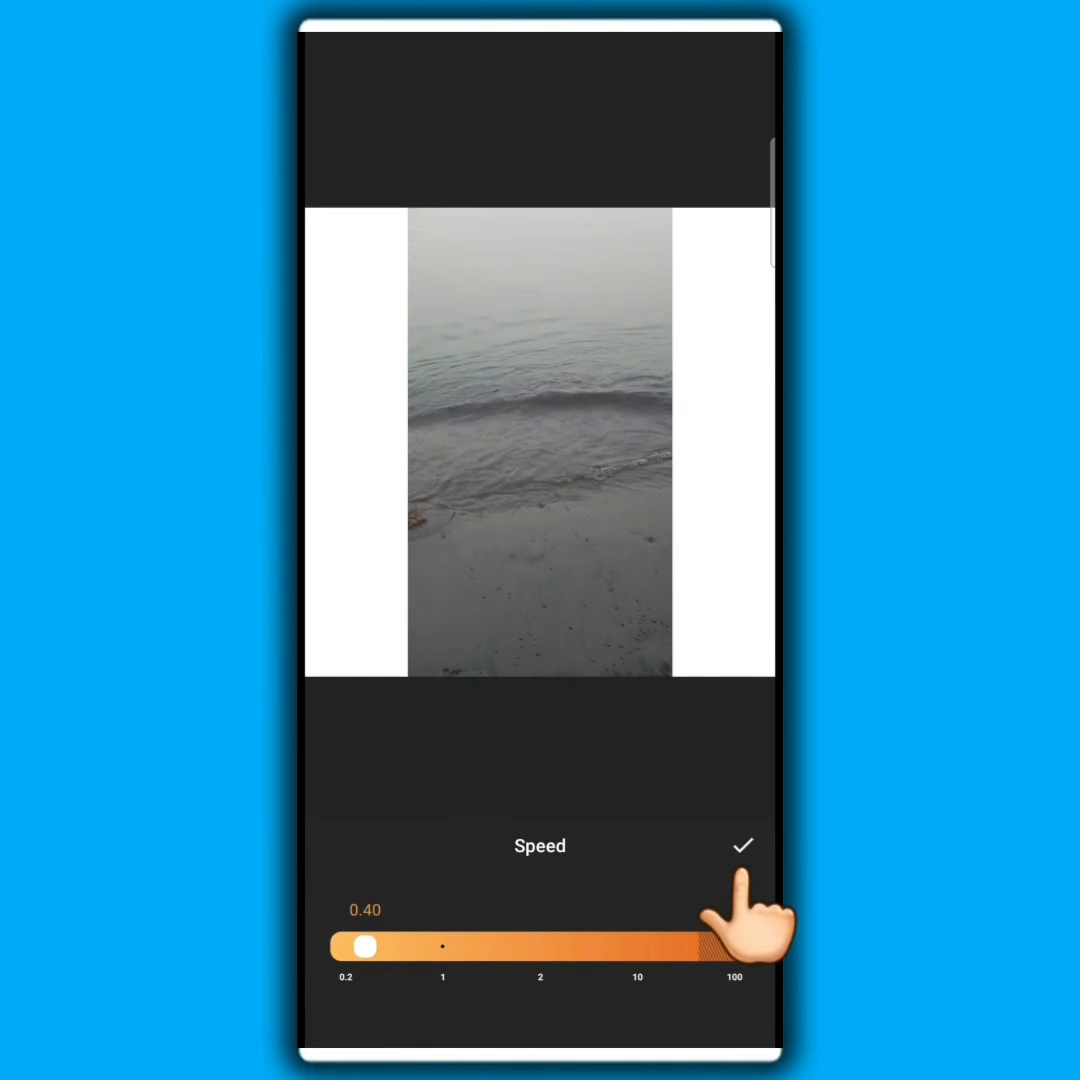
pyautogui.click(742, 846)
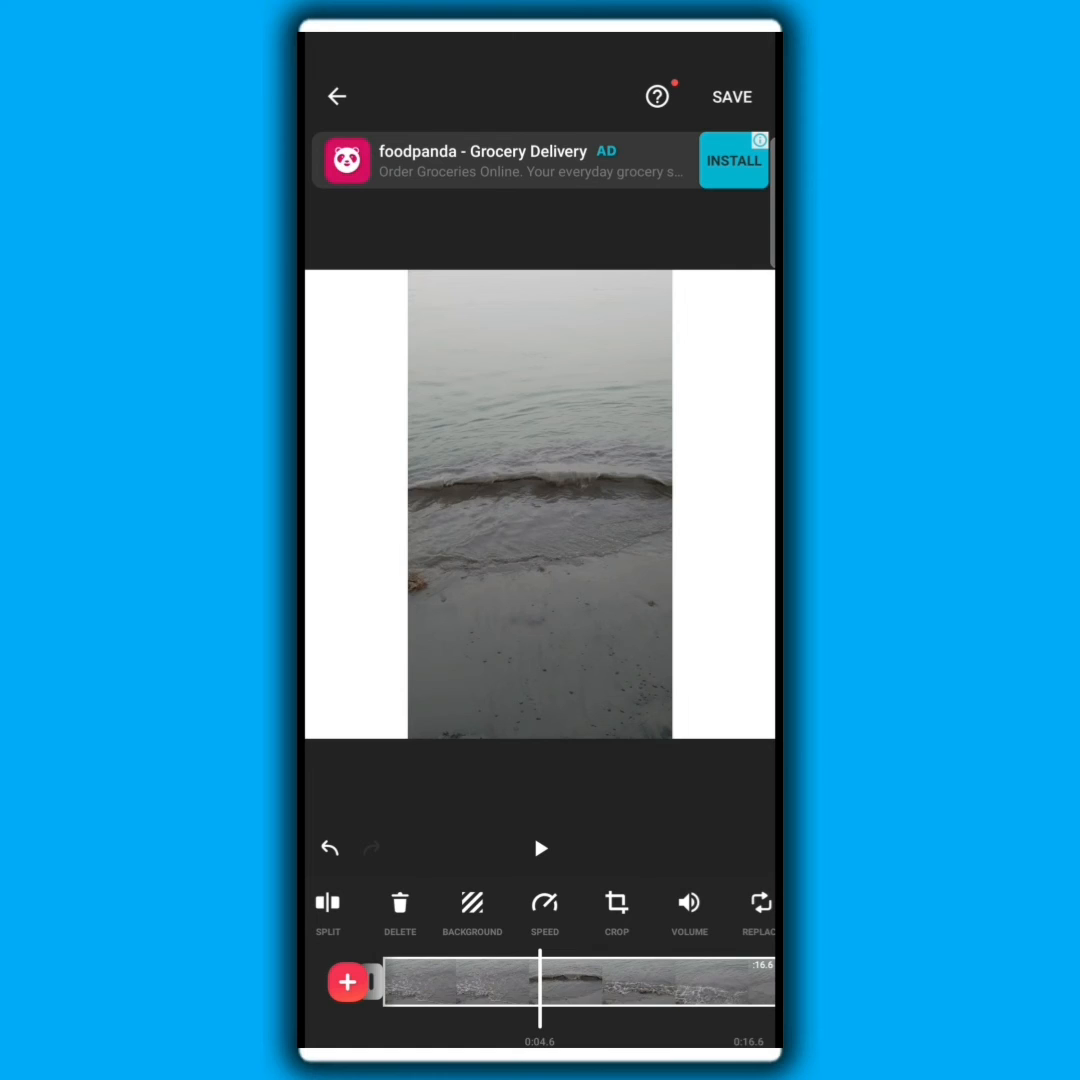